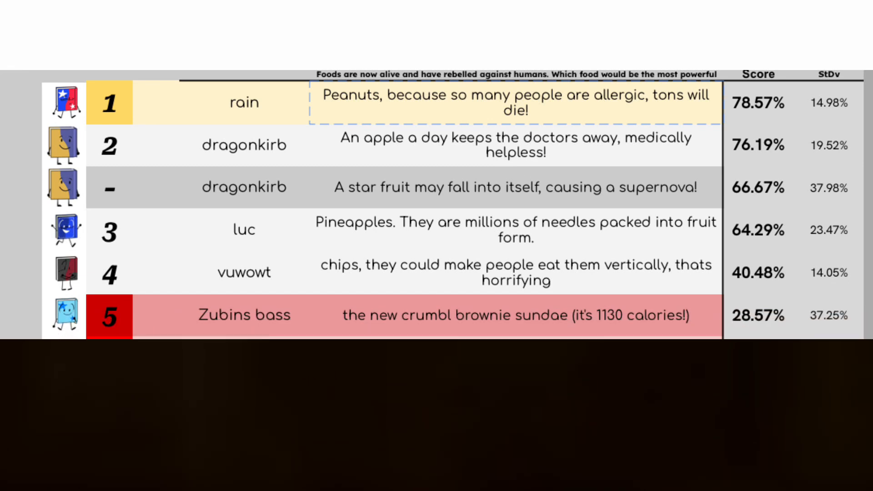
pyautogui.scroll(-3)
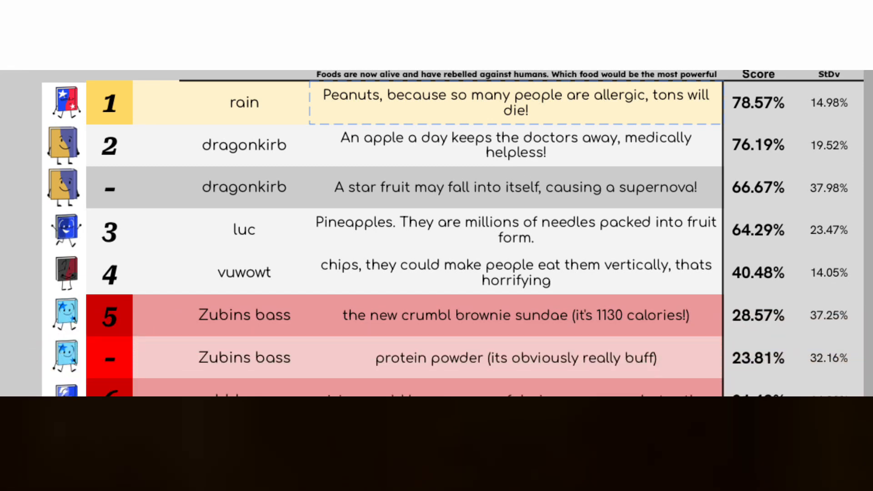